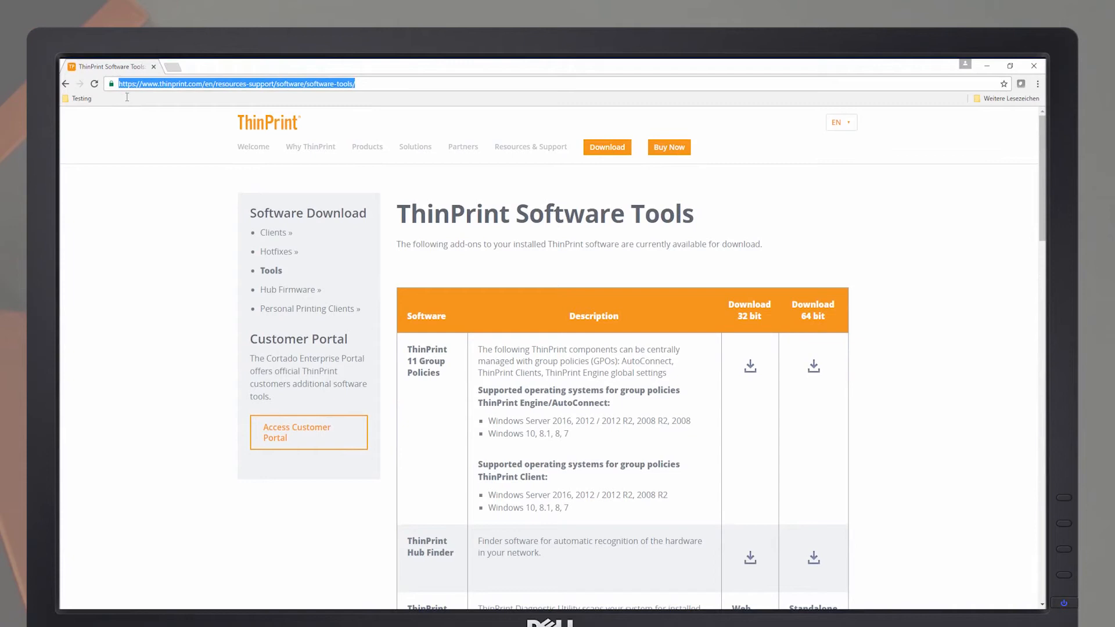
Step: Scroll the Software Tools page down to the ThinPrint Hub Finder download row
scroll("down", 3)
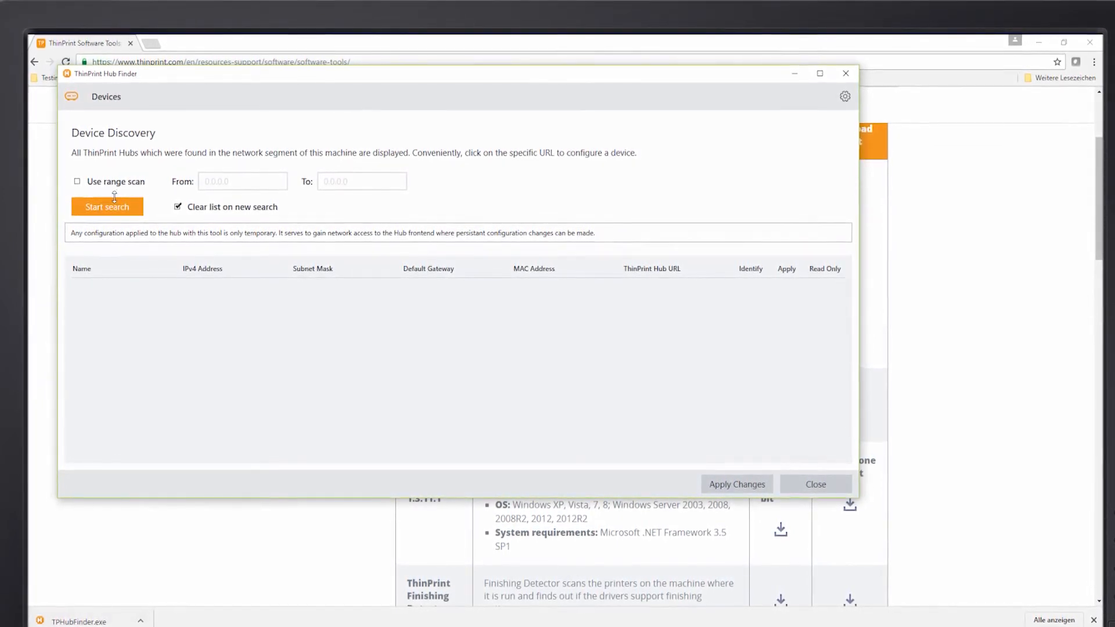
Step: Search the network, find hub TPHUB-295117 at 192.168.213.20 and open its URL
left_click(106, 206)
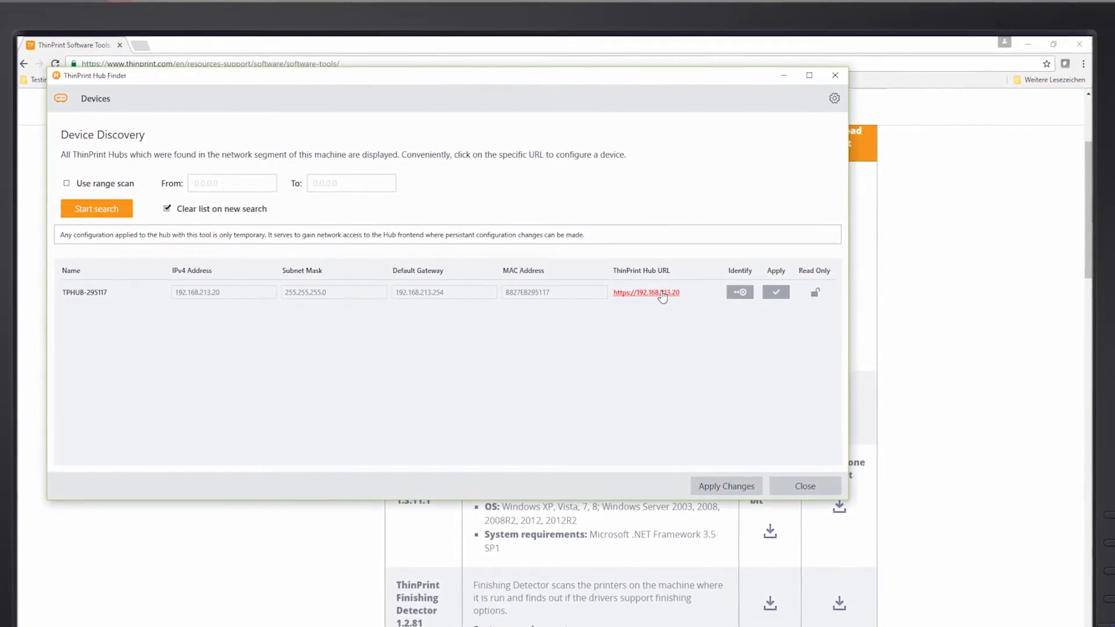
left_click(646, 293)
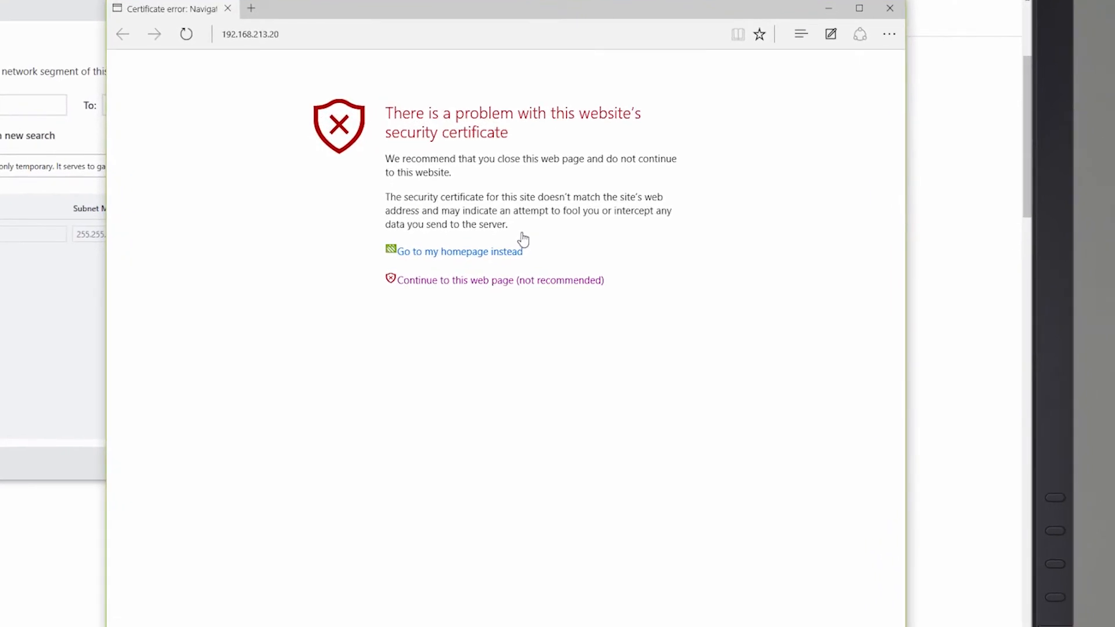
mouse_move(526, 233)
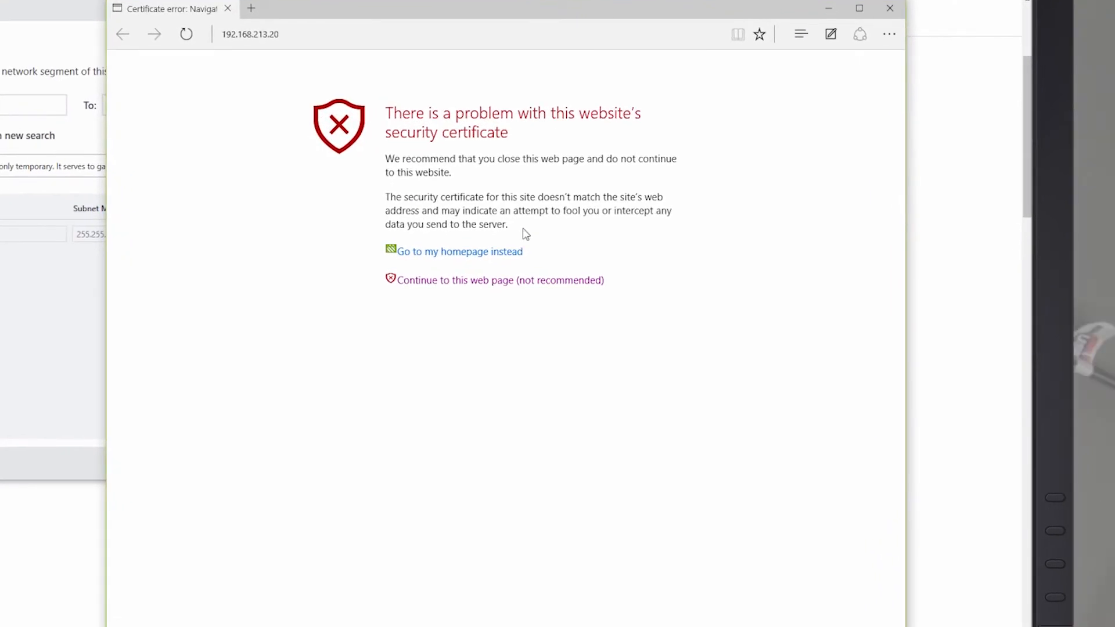
mouse_move(502, 277)
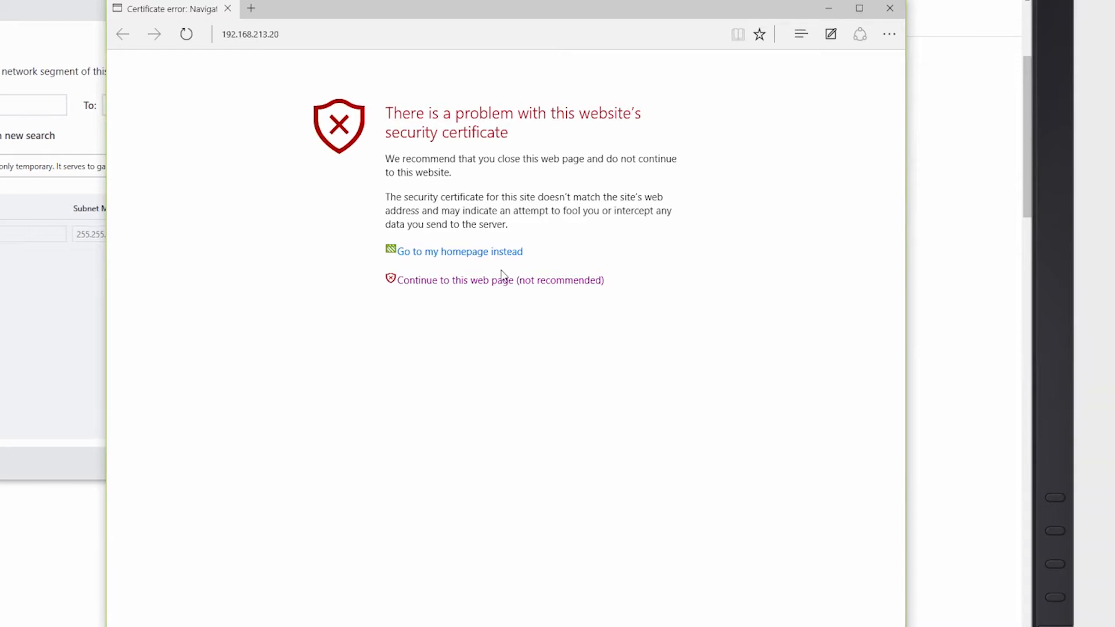
Step: Continue past the certificate warning to the hub login page at 192.168.213.20
left_click(499, 280)
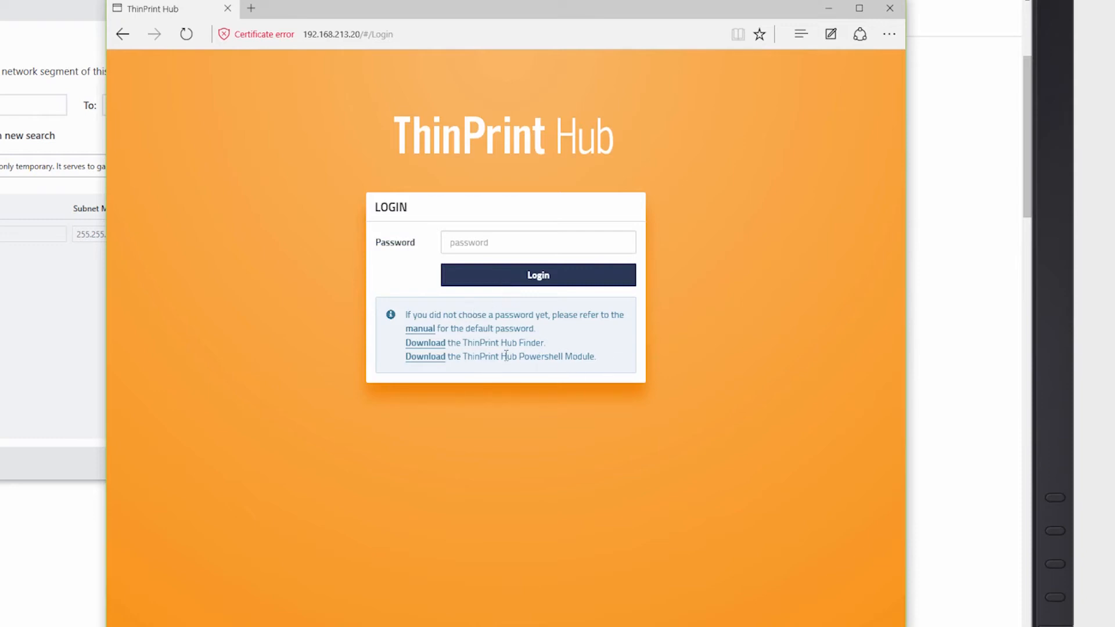
mouse_move(419, 331)
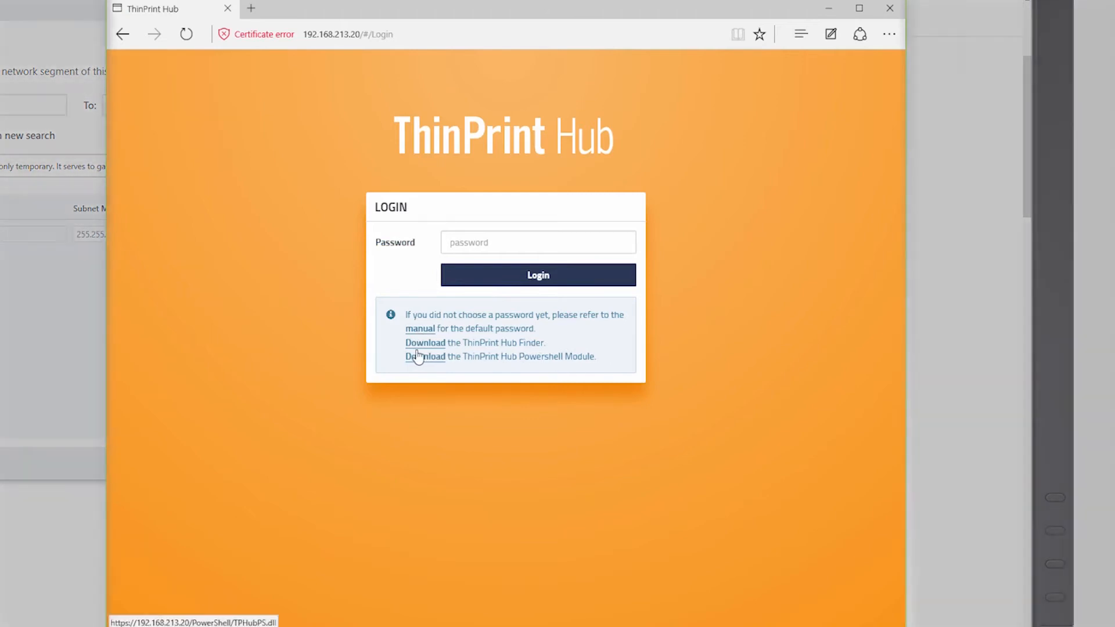
mouse_move(436, 267)
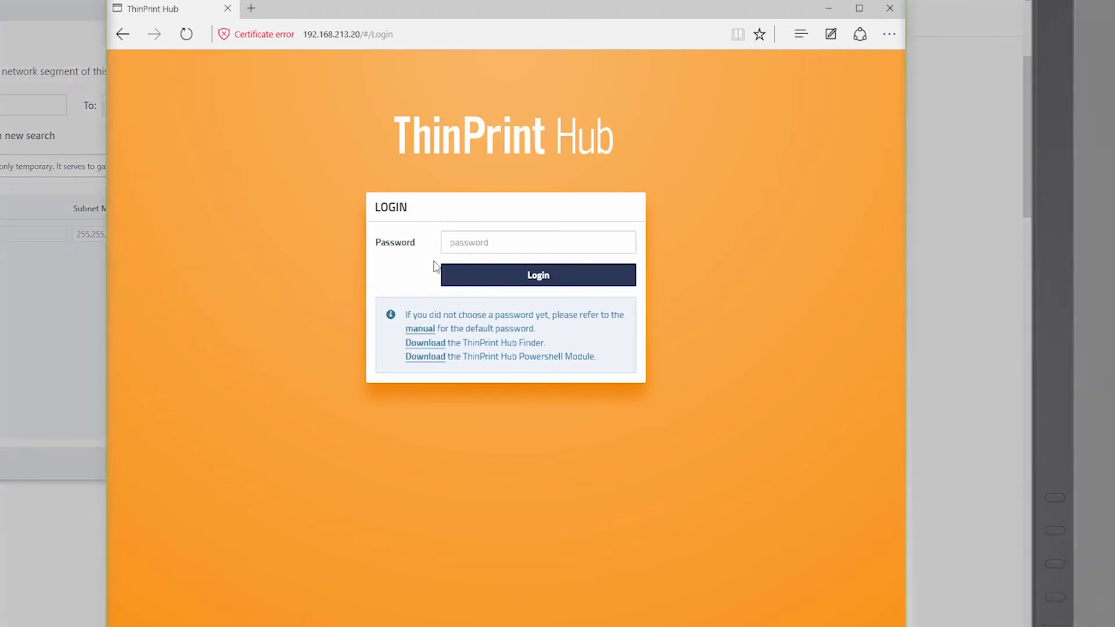
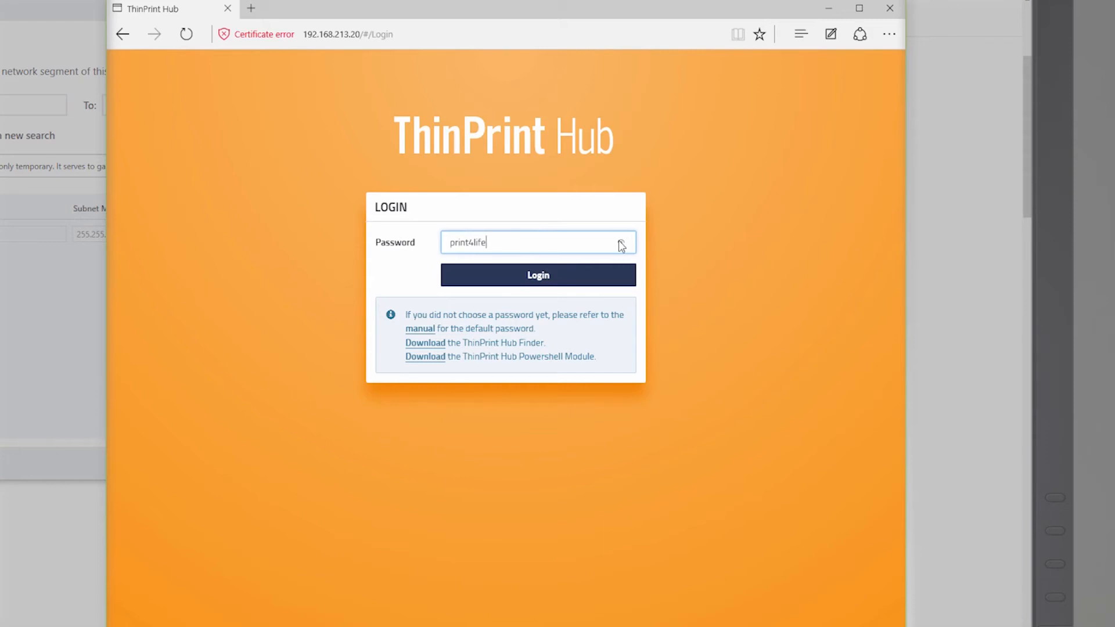
left_click(538, 275)
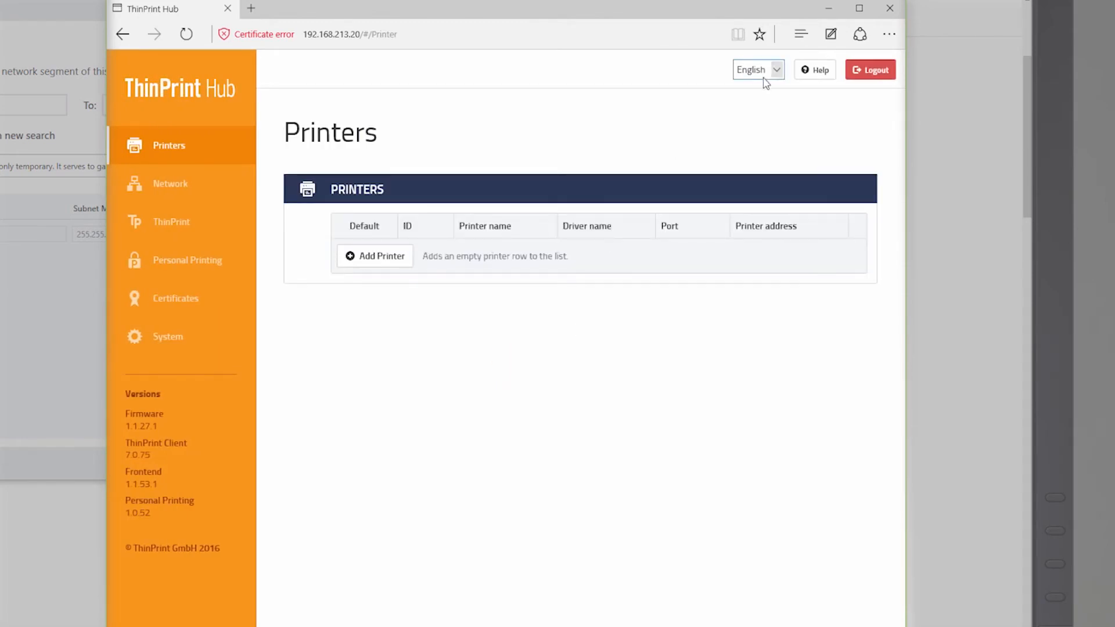
Step: Add a printer row named HP Hallway on TCP/IP with address 168.209.16, port 9100
left_click(756, 69)
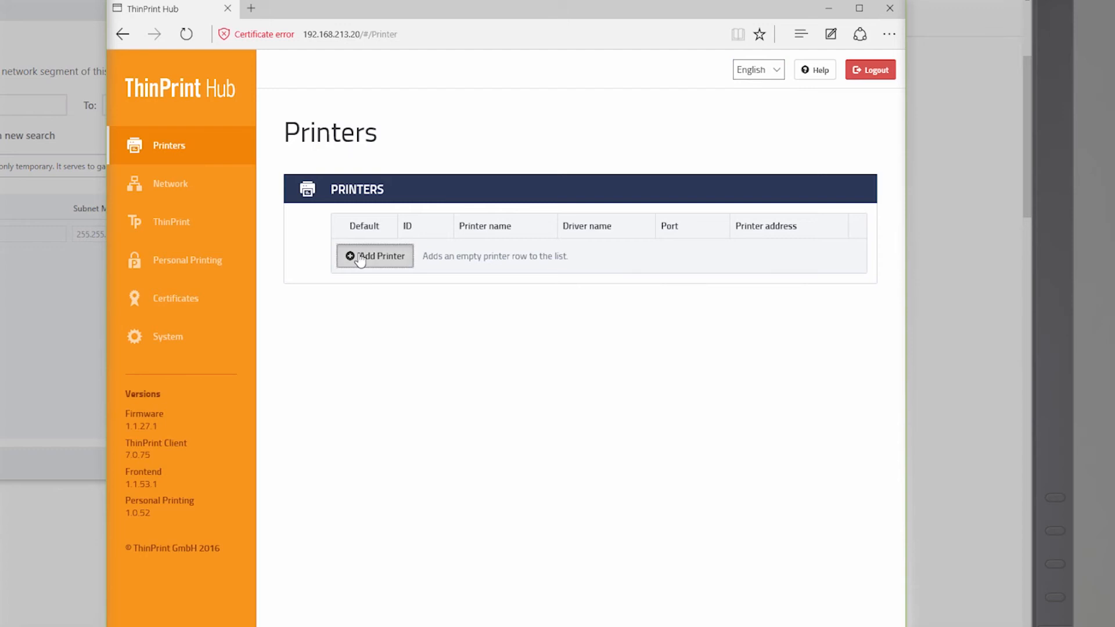
left_click(374, 255)
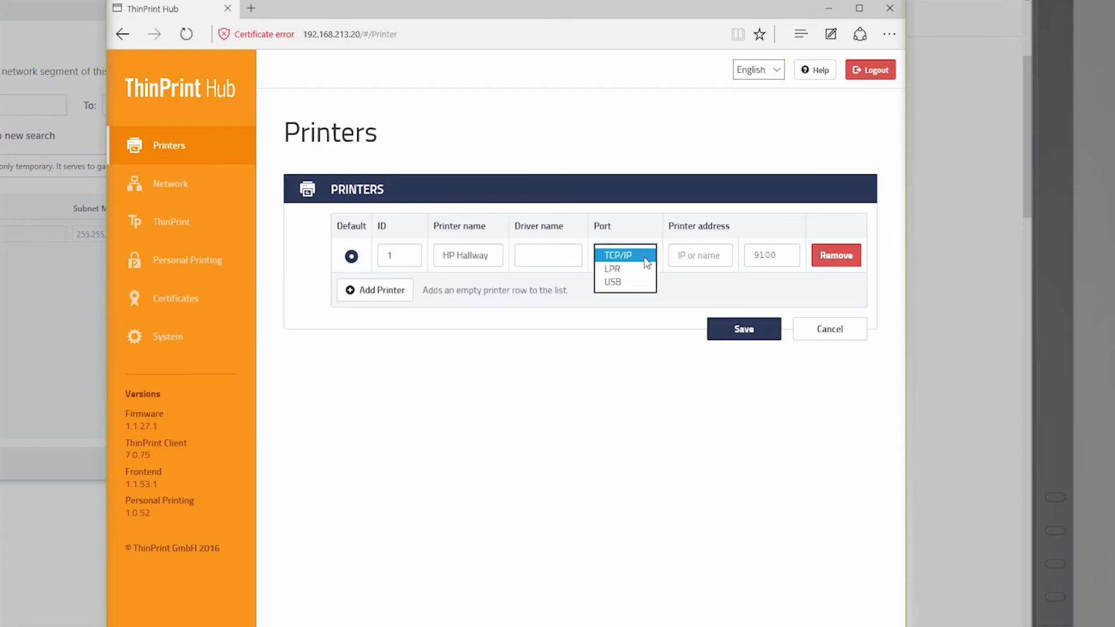
type("168.209.16")
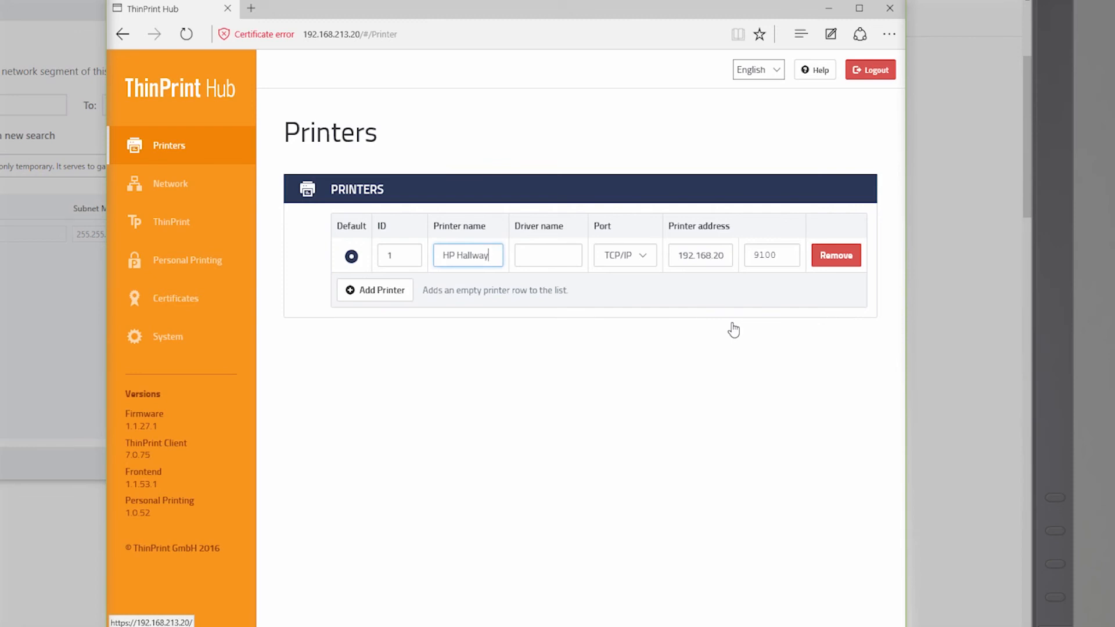
Step: Add a 'non Webinar' printer on USB using the Canon MG3500 series device and save the list
left_click(375, 290)
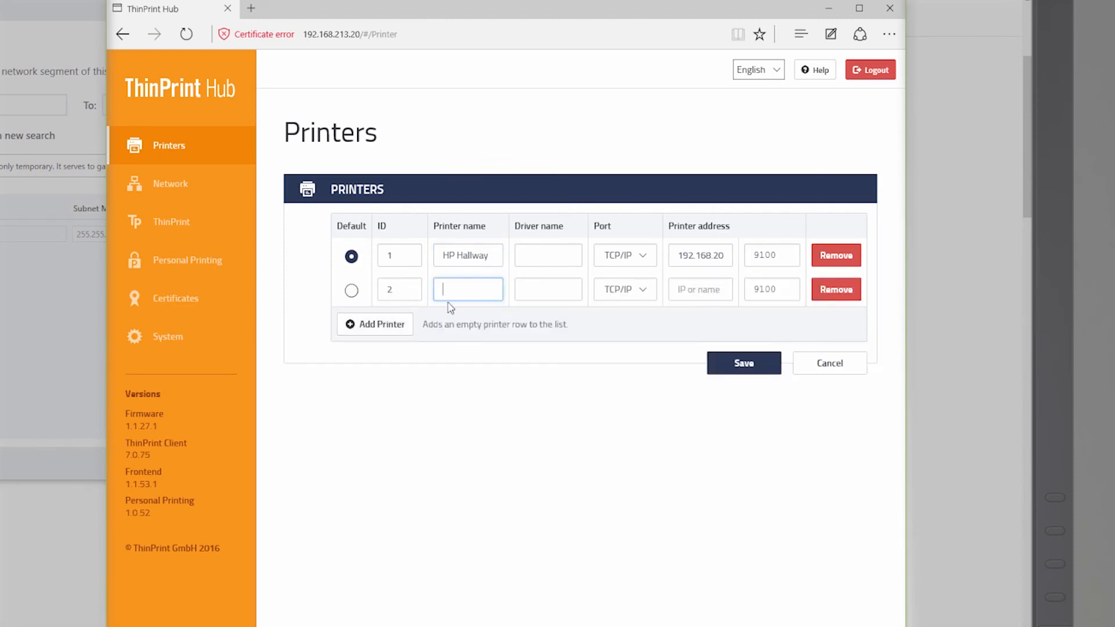
type("non Webinar")
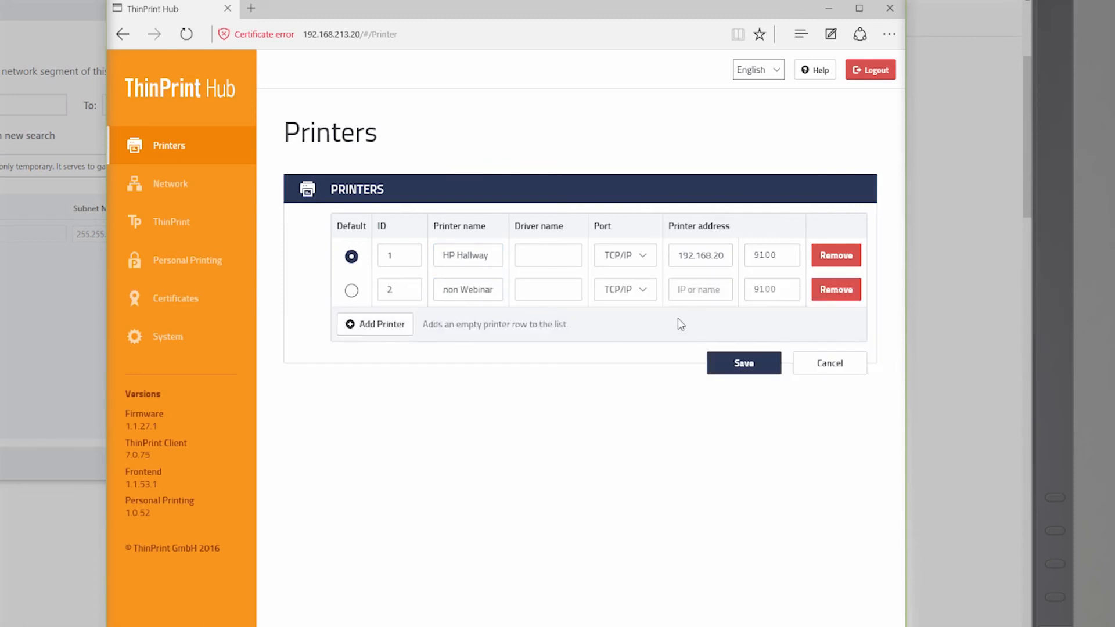
left_click(624, 290)
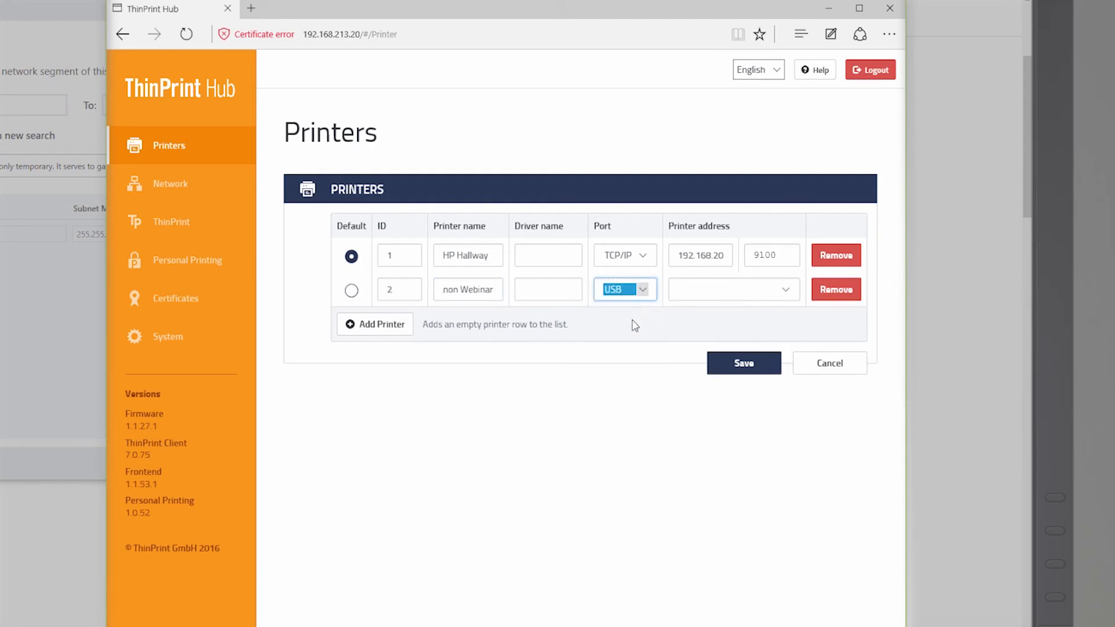
left_click(733, 290)
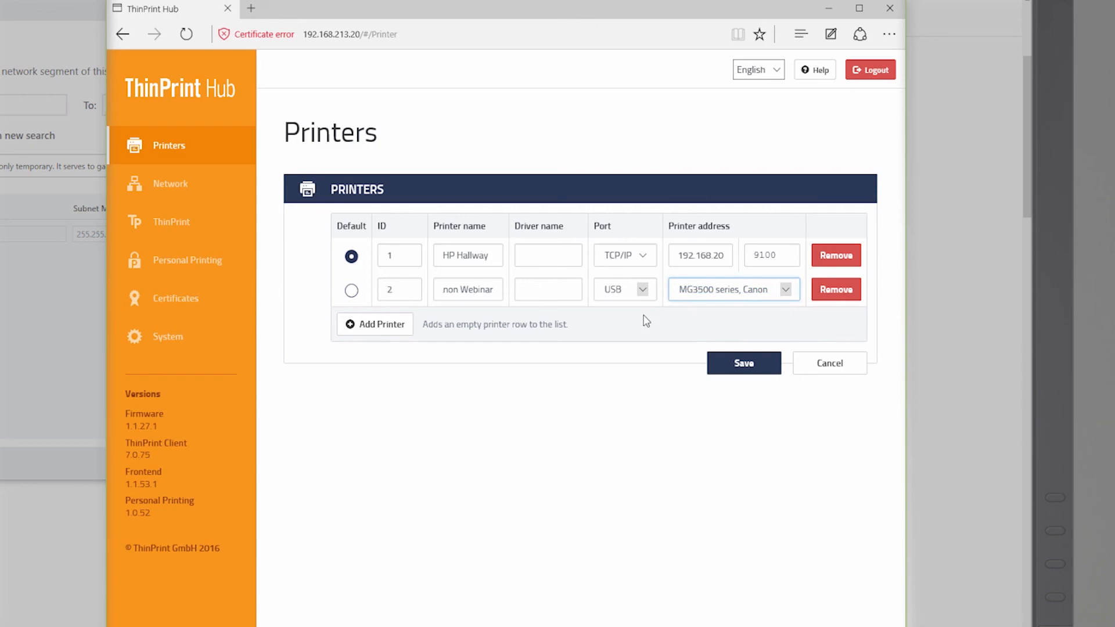
left_click(468, 289)
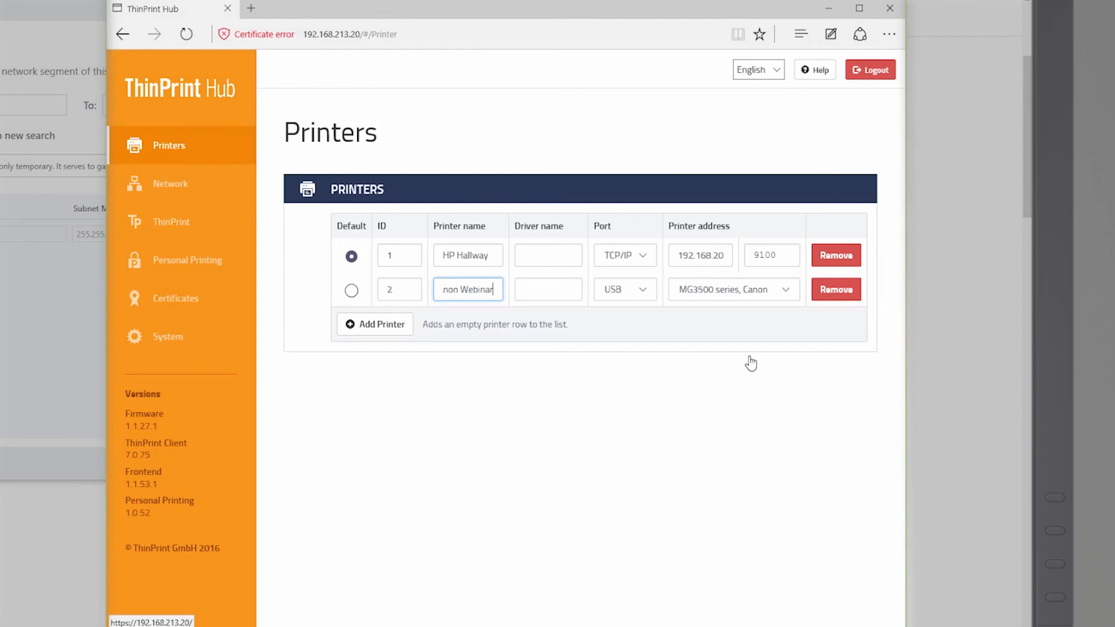
left_click(752, 363)
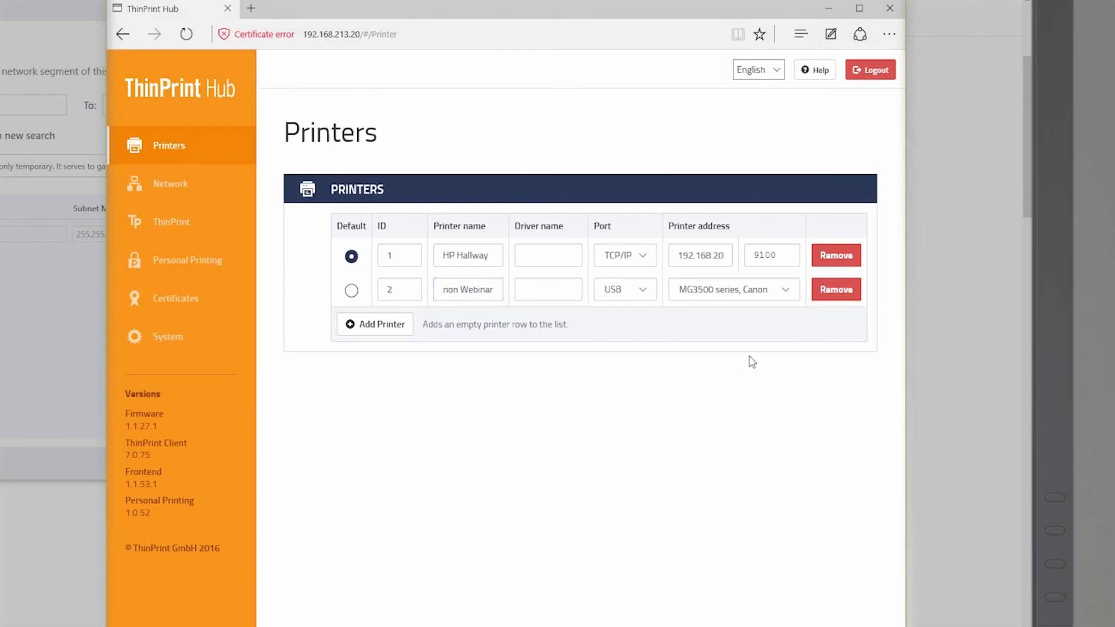
mouse_move(688, 369)
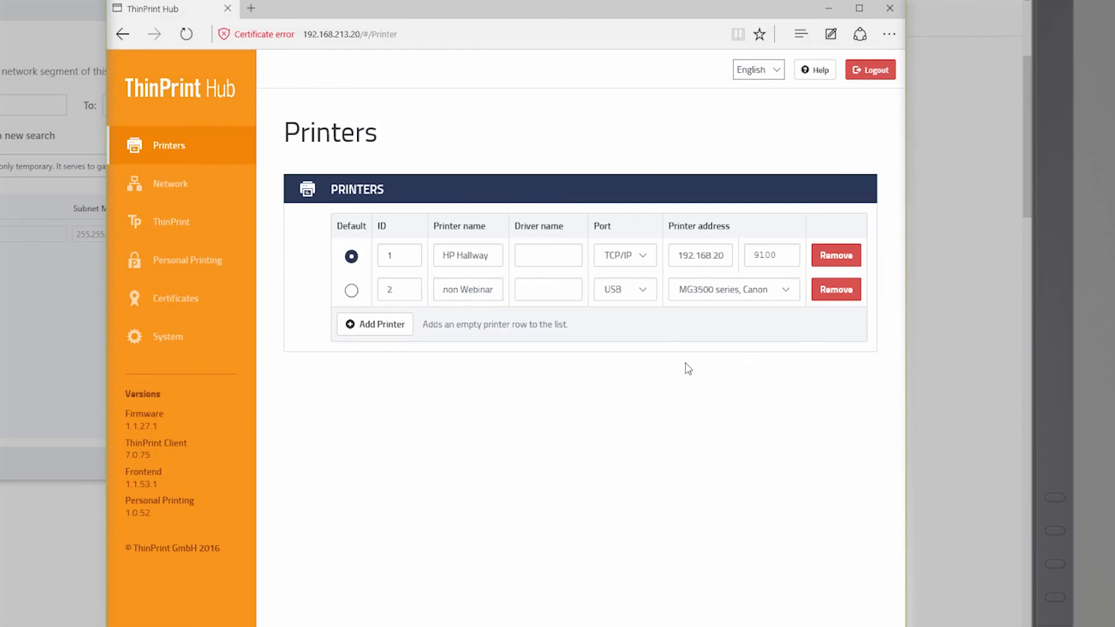